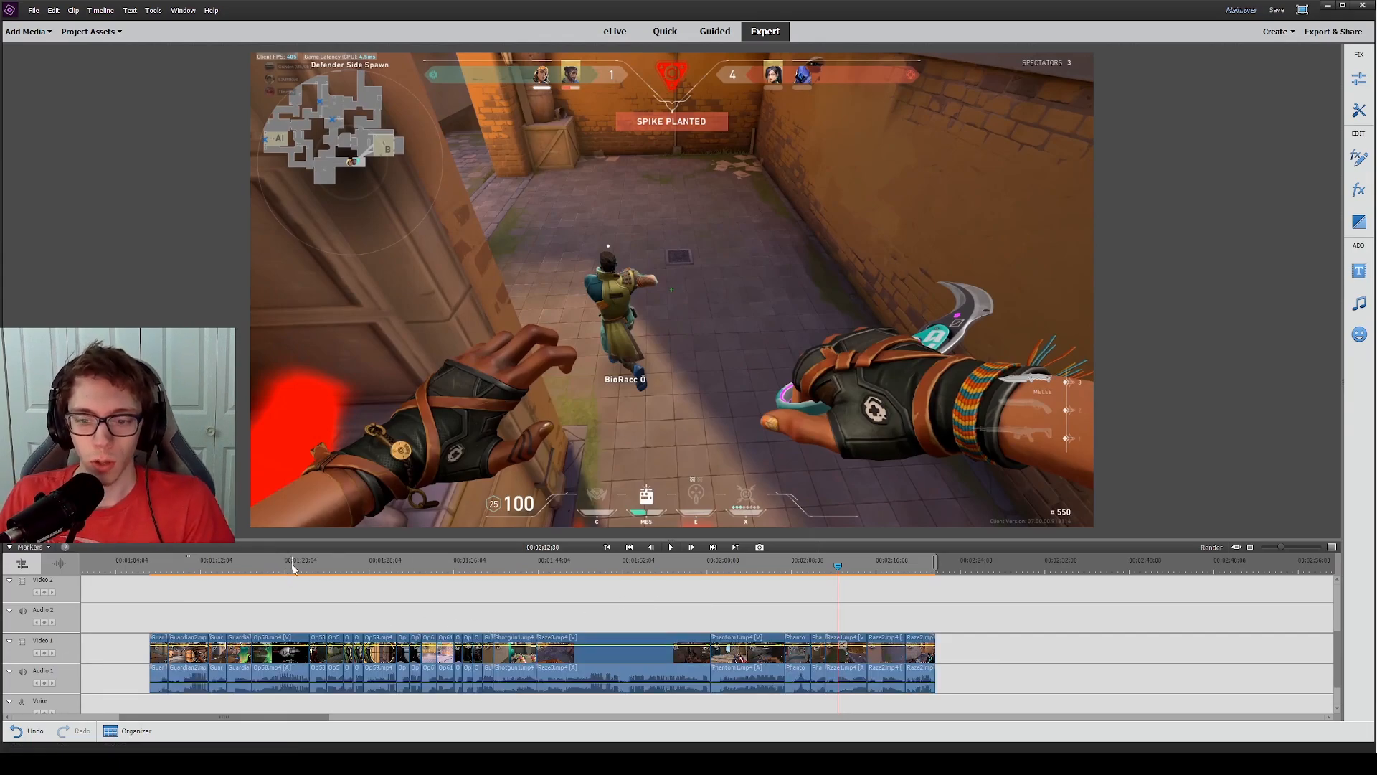
# - Apply the Crazy Cartoons Instant Movie theme to the Valorant timeline clips
pyautogui.click(343, 566)
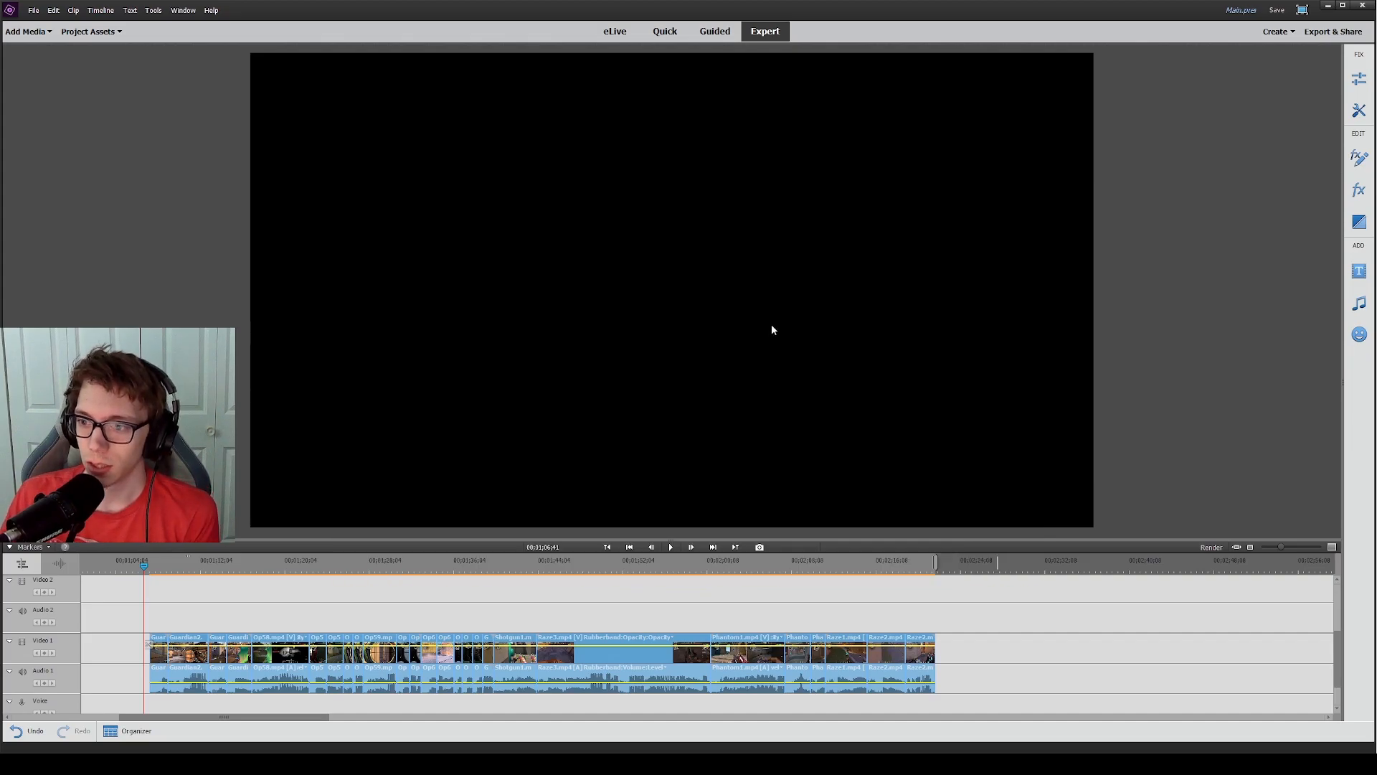
pyautogui.moveTo(771, 378)
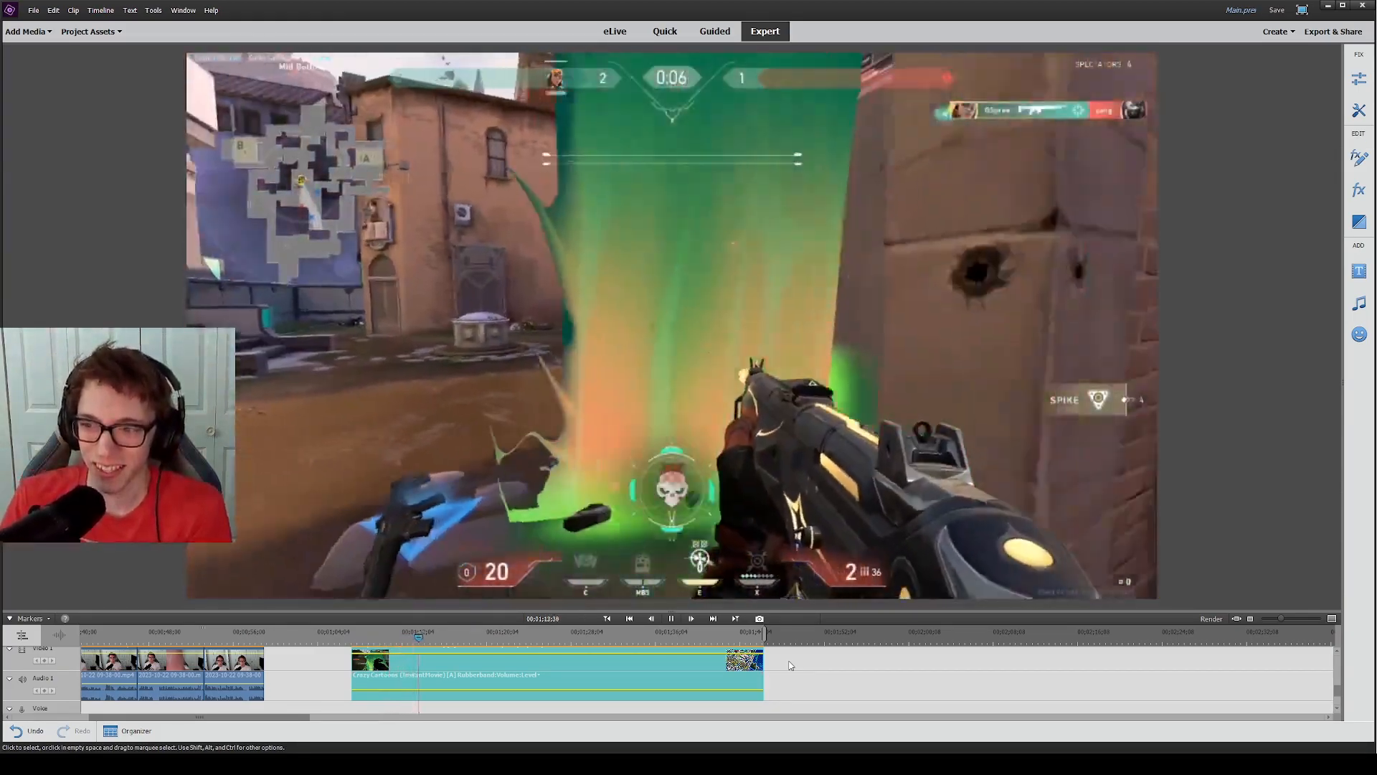
pyautogui.click(671, 617)
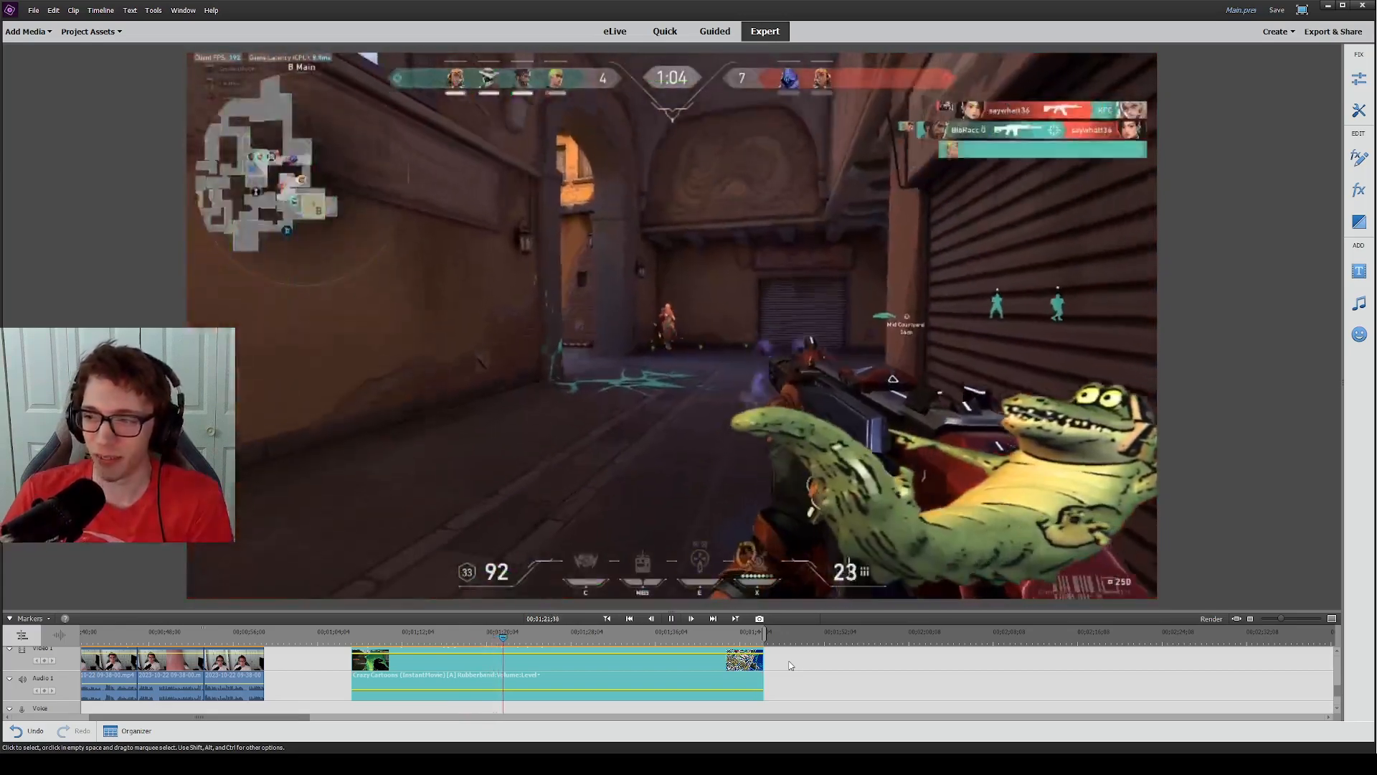
pyautogui.click(671, 617)
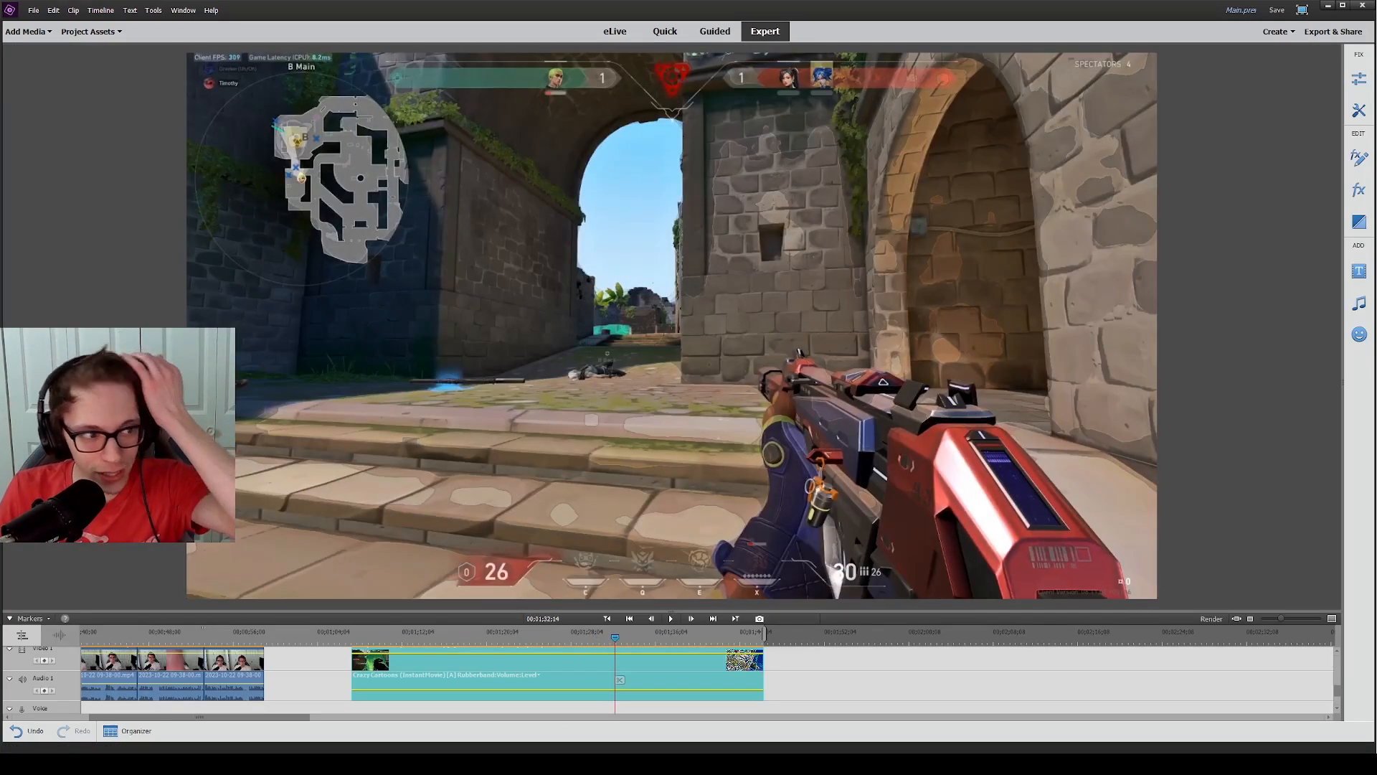
pyautogui.click(670, 617)
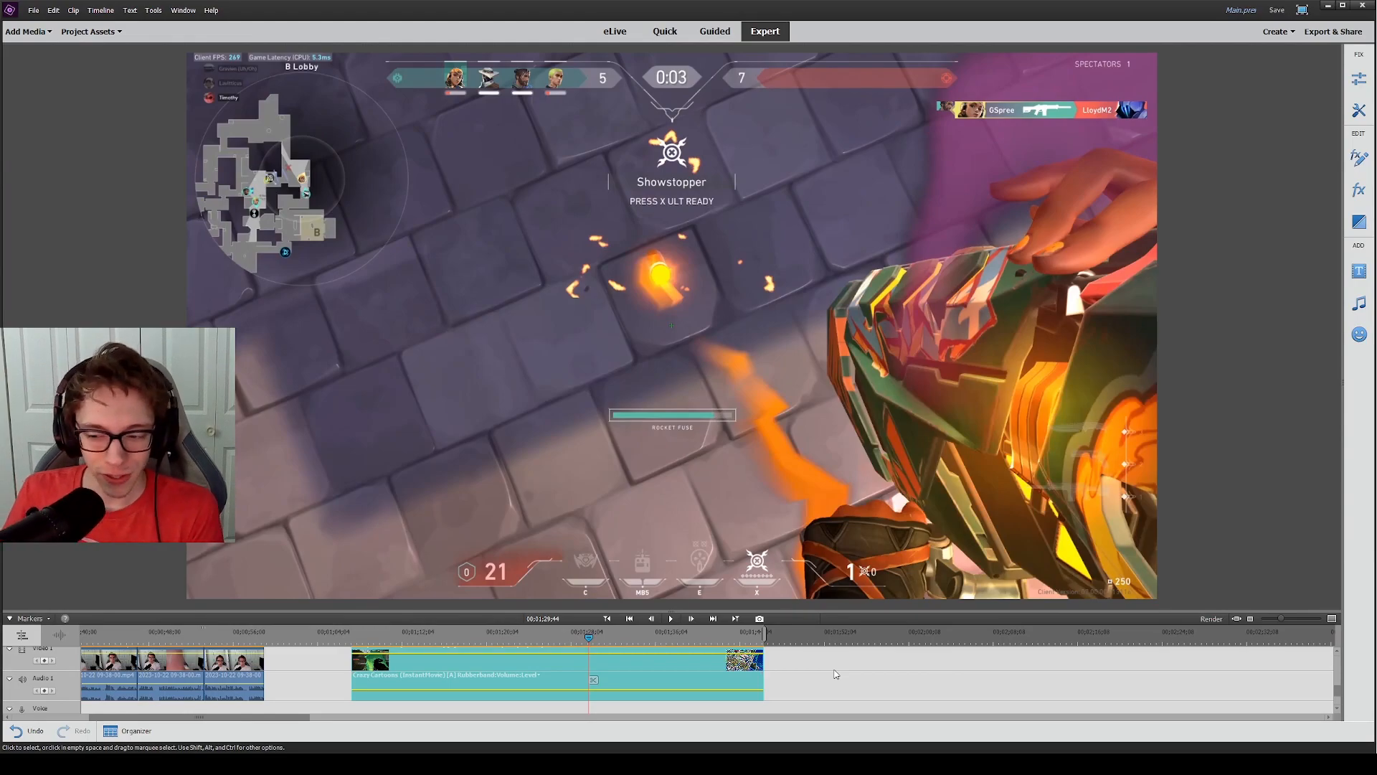
pyautogui.click(670, 618)
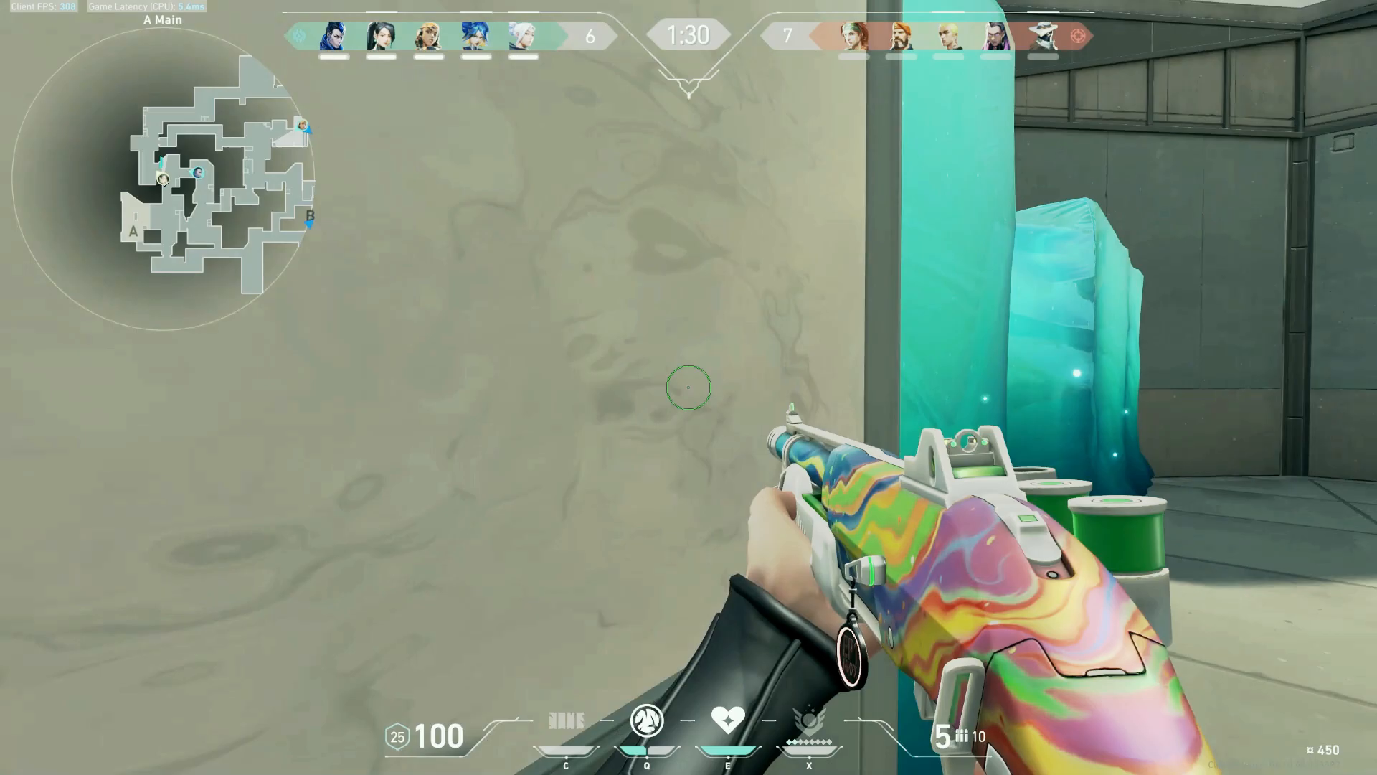
pyautogui.click(689, 386)
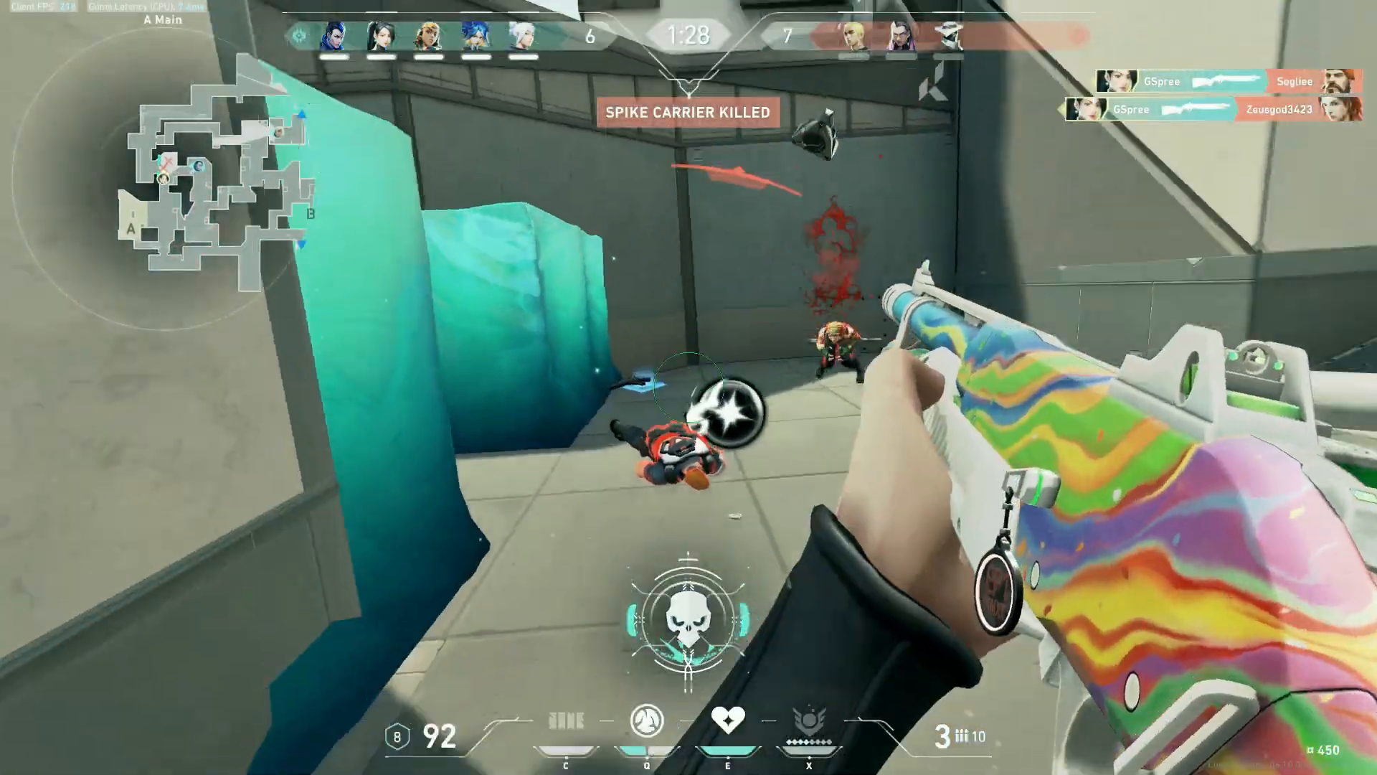